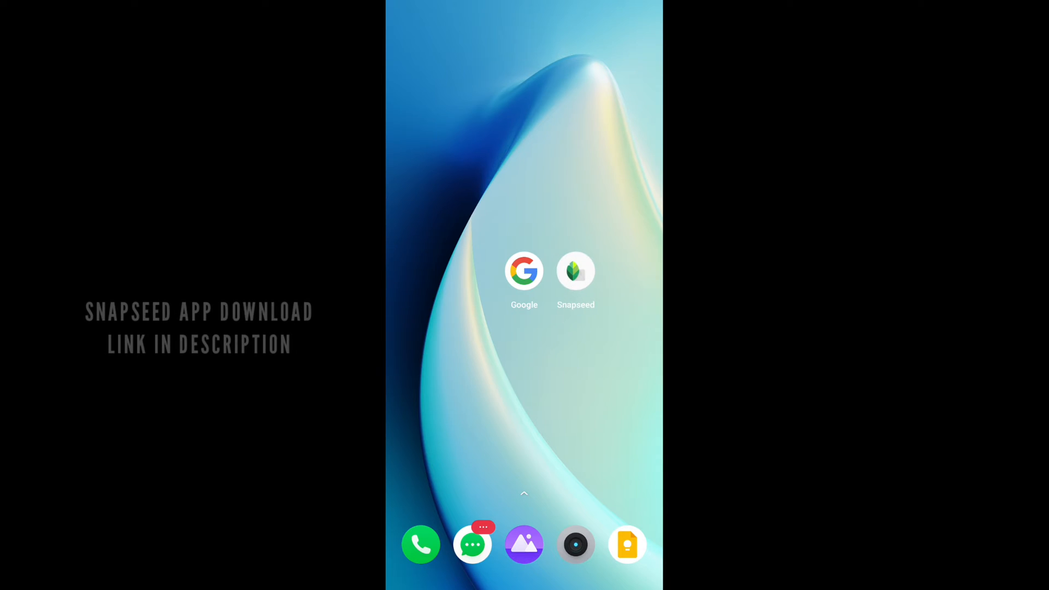
Launch Snapseed and load the portrait of the smiling bearded man for editing.
left_click(576, 271)
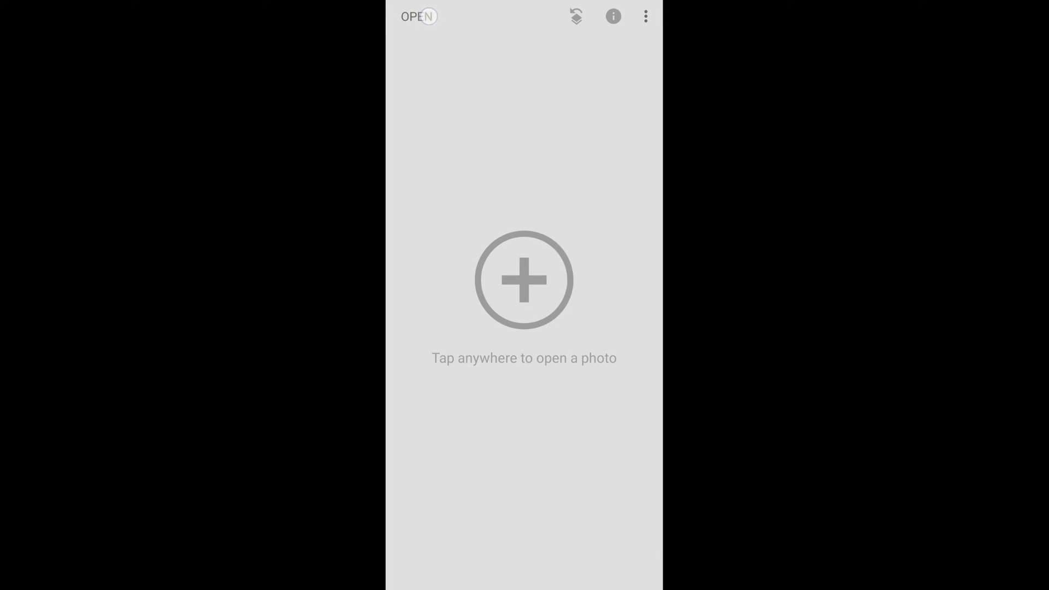
left_click(523, 280)
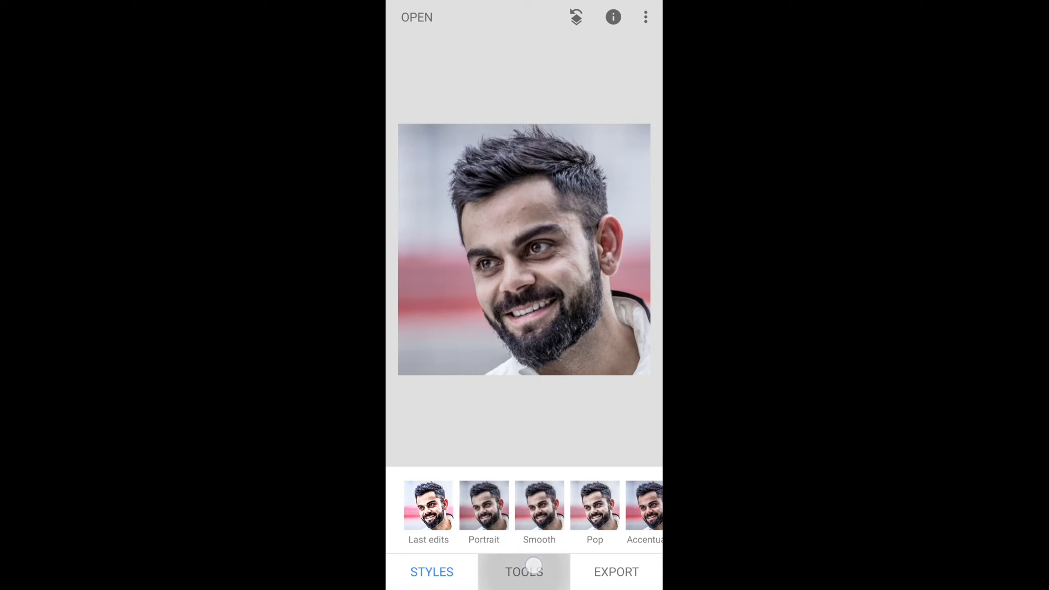
Apply a Details adjustment with structure +29 and sharpening +47 to the portrait.
left_click(523, 571)
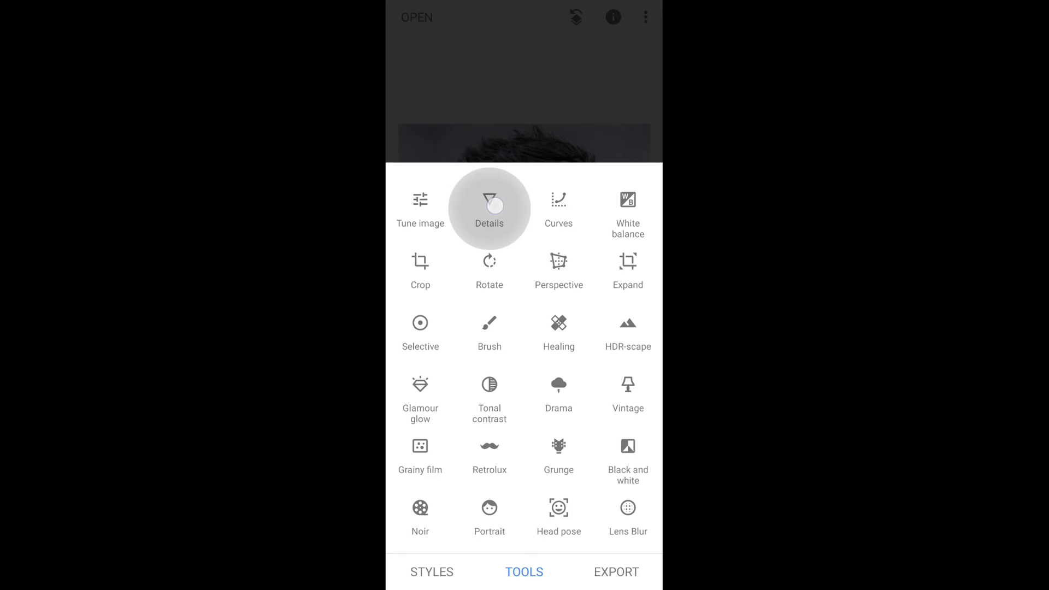
left_click(489, 207)
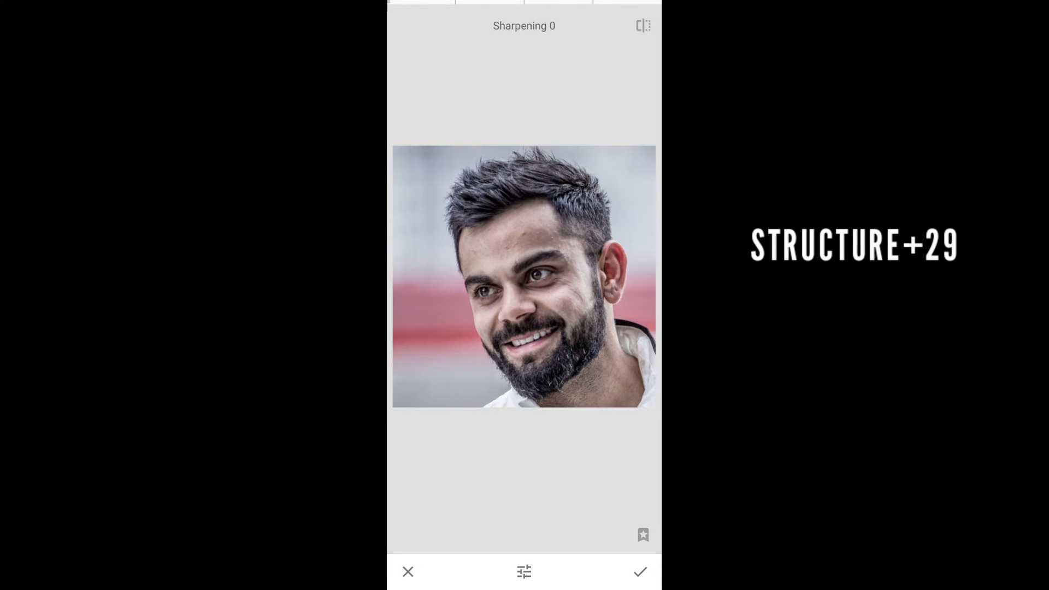
left_click_drag(435, 413, 593, 412)
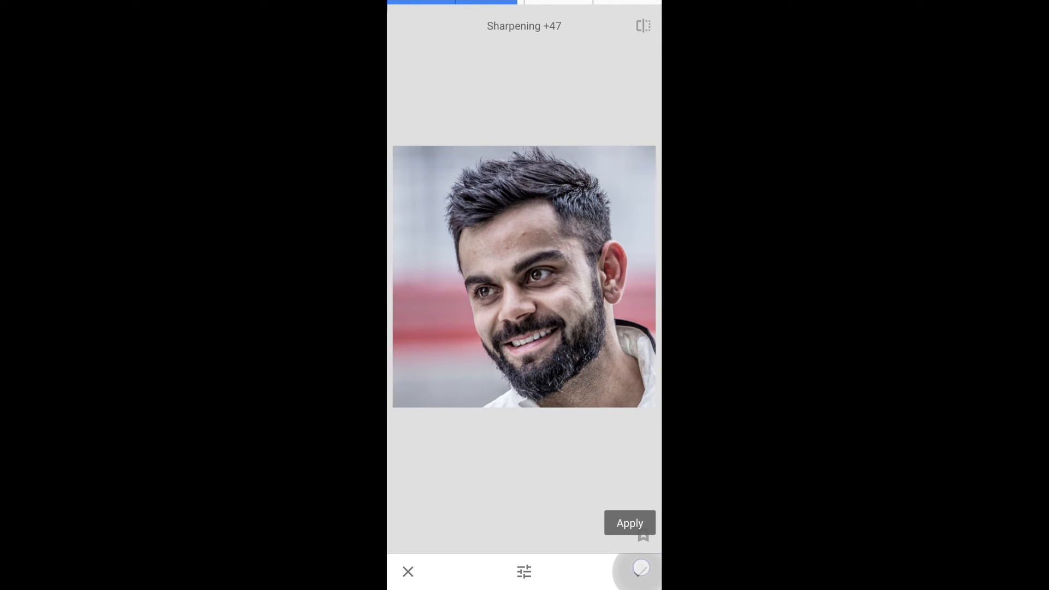
left_click(629, 523)
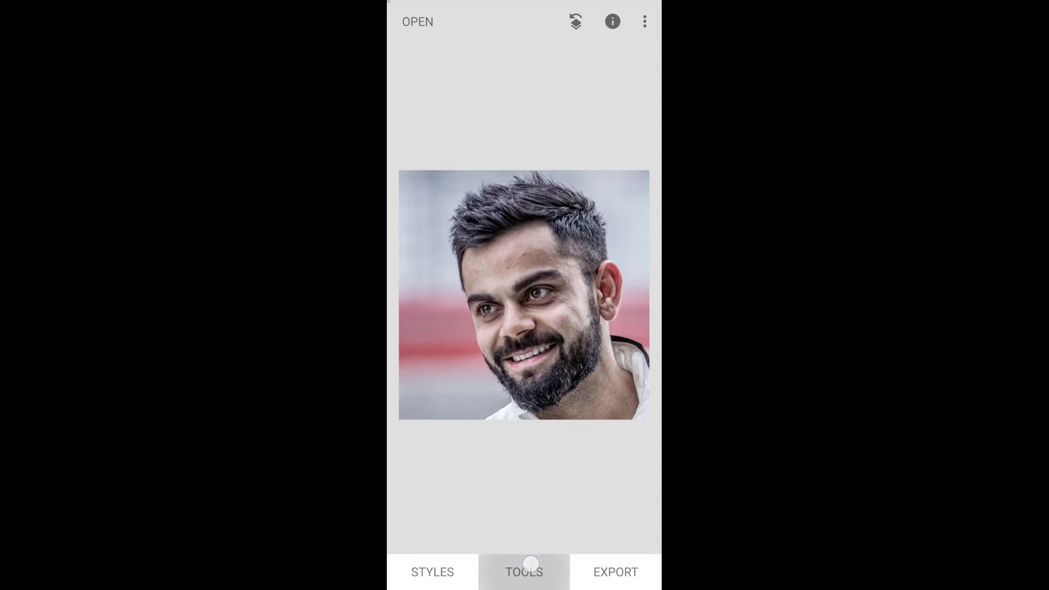
Apply Tune Image with contrast +52, saturation, ambiance, highlights, shadows and warmth -3 adjusted.
left_click(523, 571)
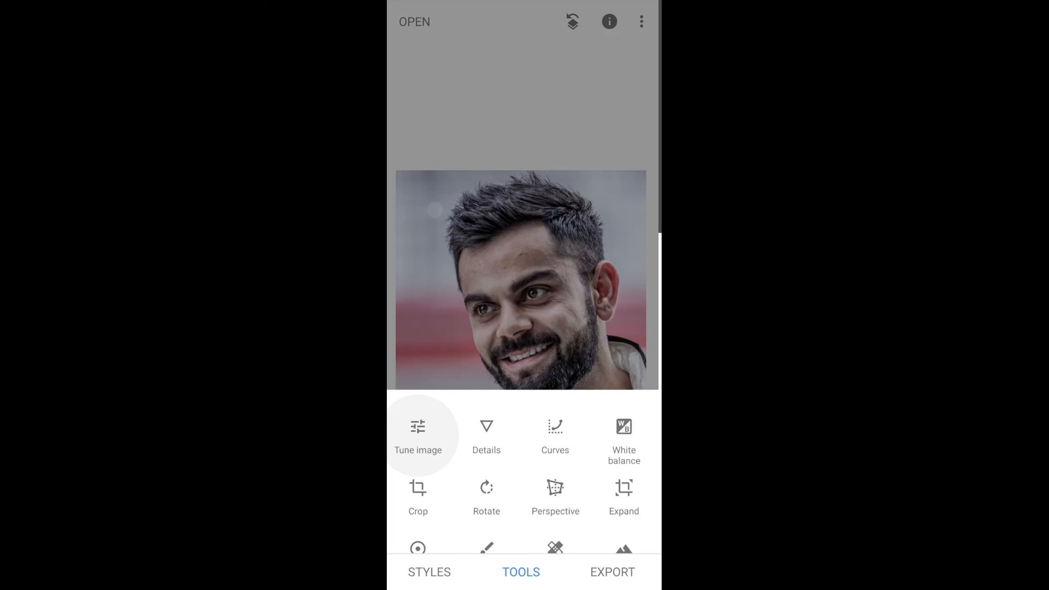
left_click(418, 435)
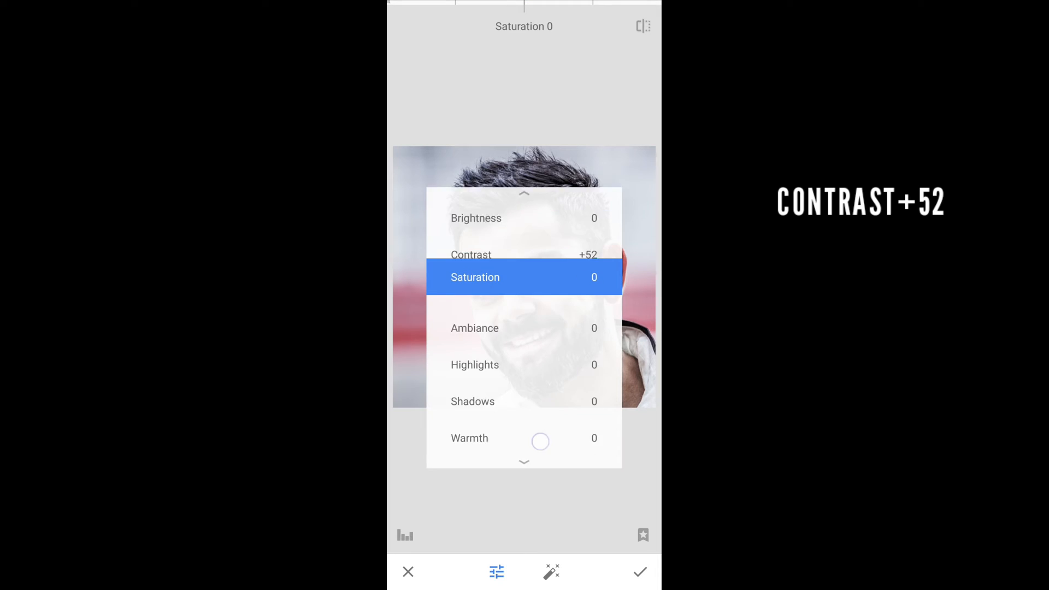
left_click_drag(524, 277, 602, 276)
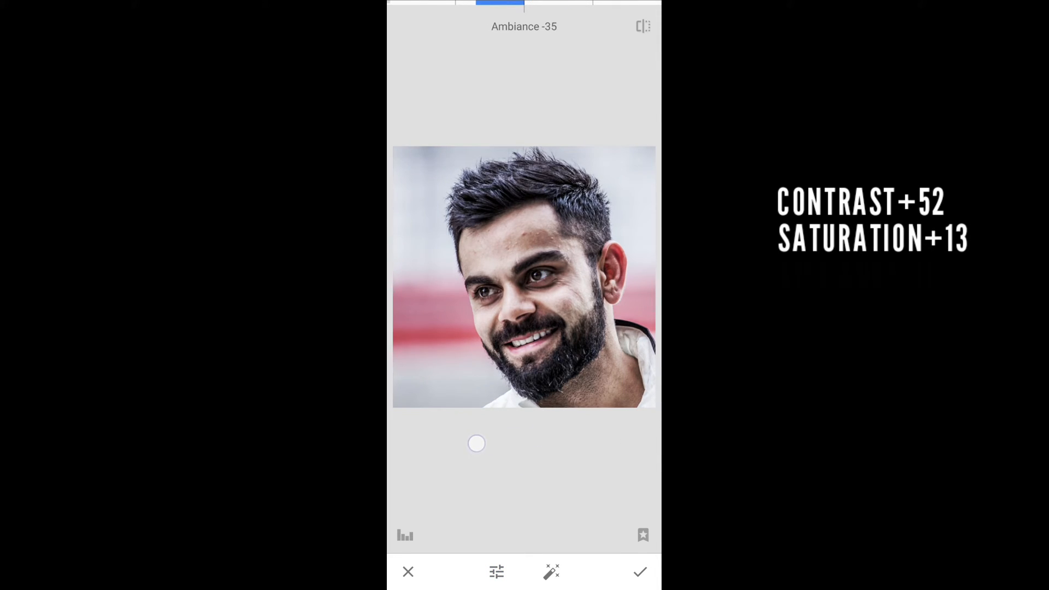
left_click_drag(476, 442, 495, 442)
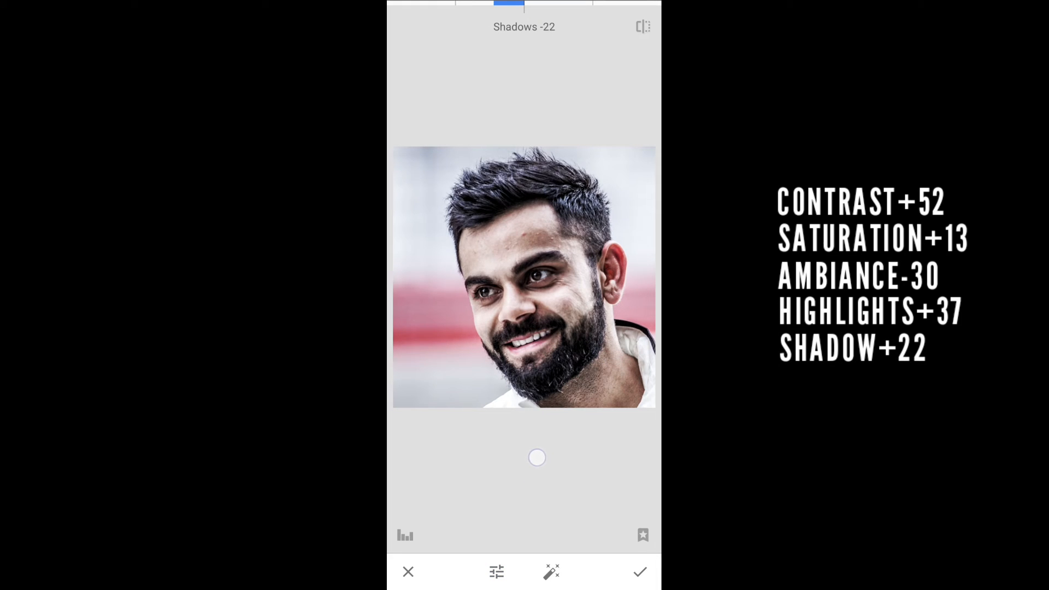
left_click_drag(536, 456, 528, 438)
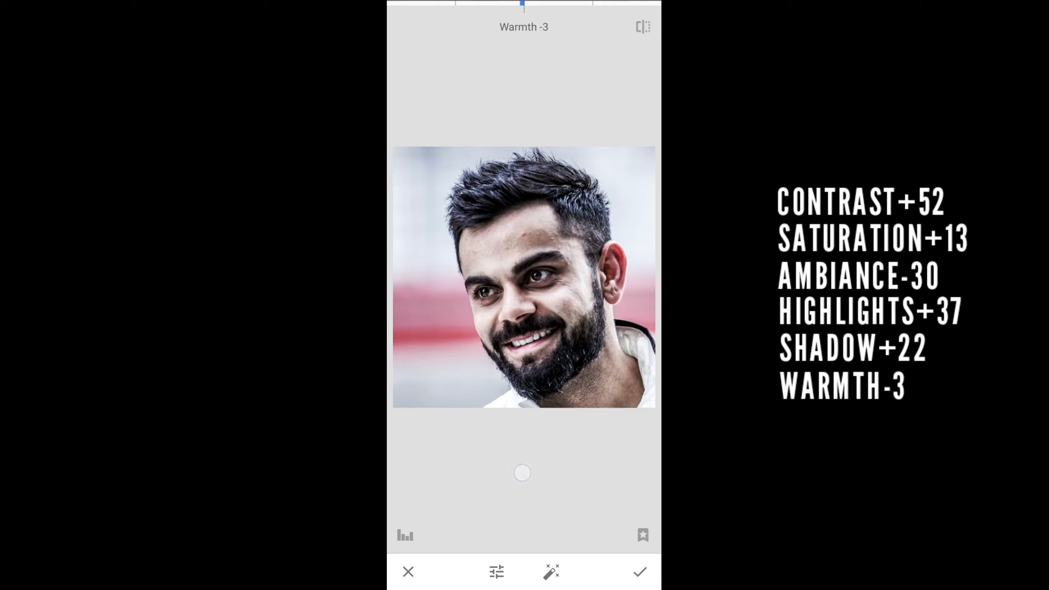
left_click(639, 571)
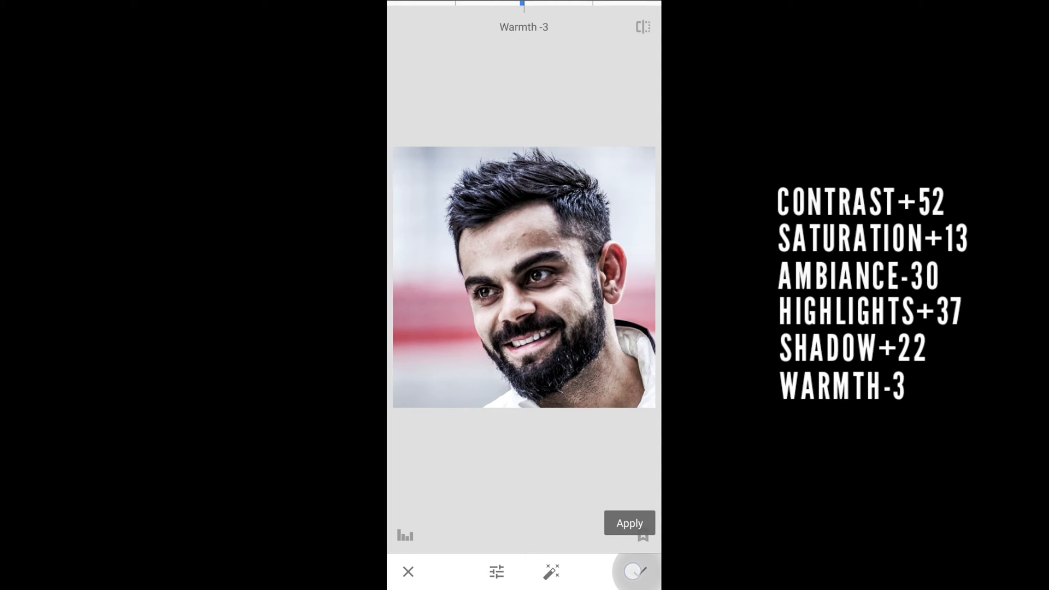
left_click(628, 523)
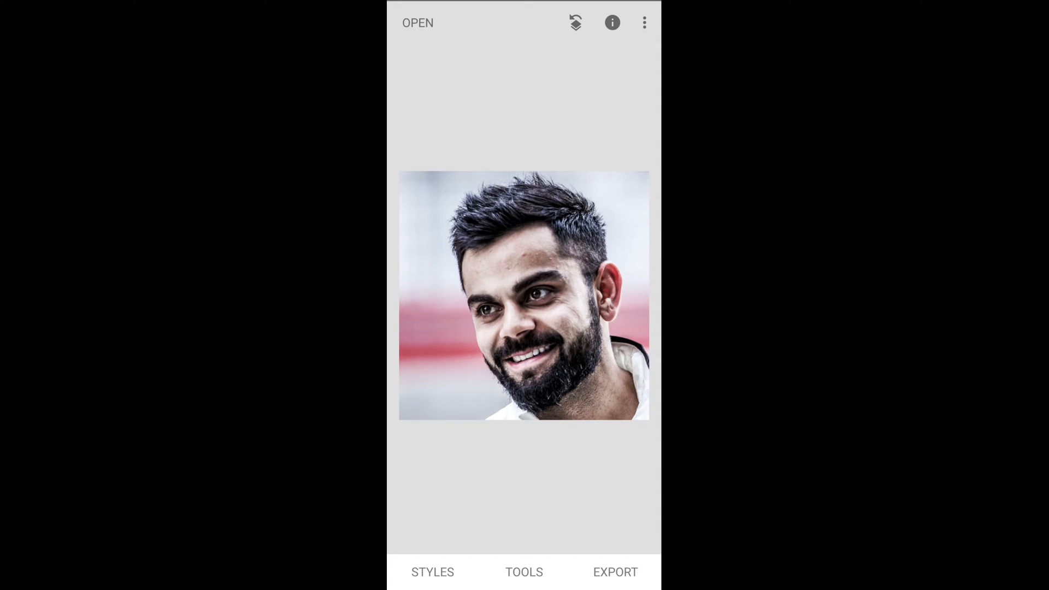
Save a copy of the edited portrait and return to the phone's home screen.
left_click(615, 571)
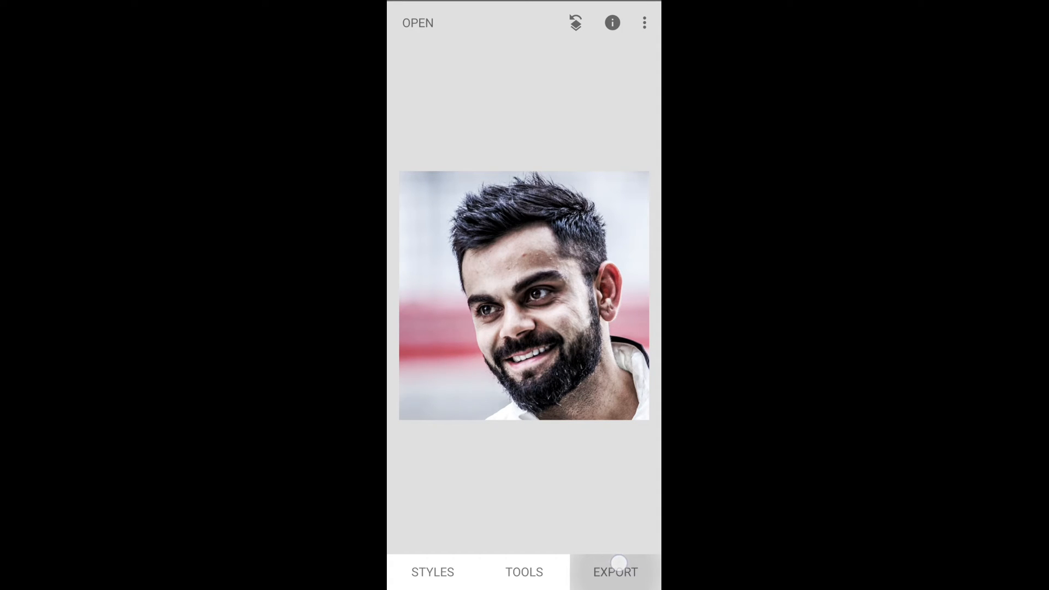
left_click(614, 572)
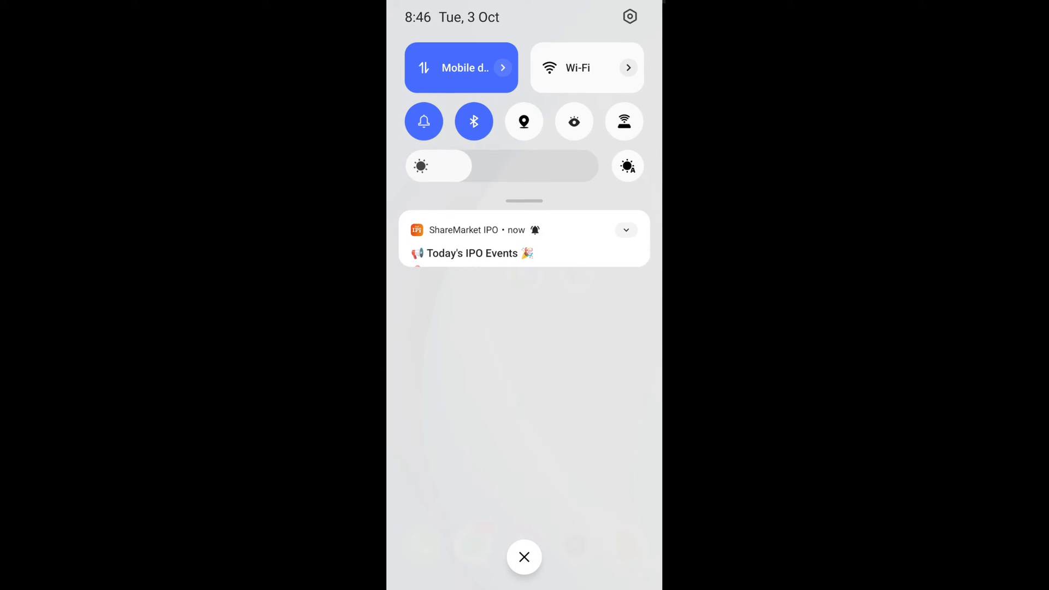
left_click(523, 556)
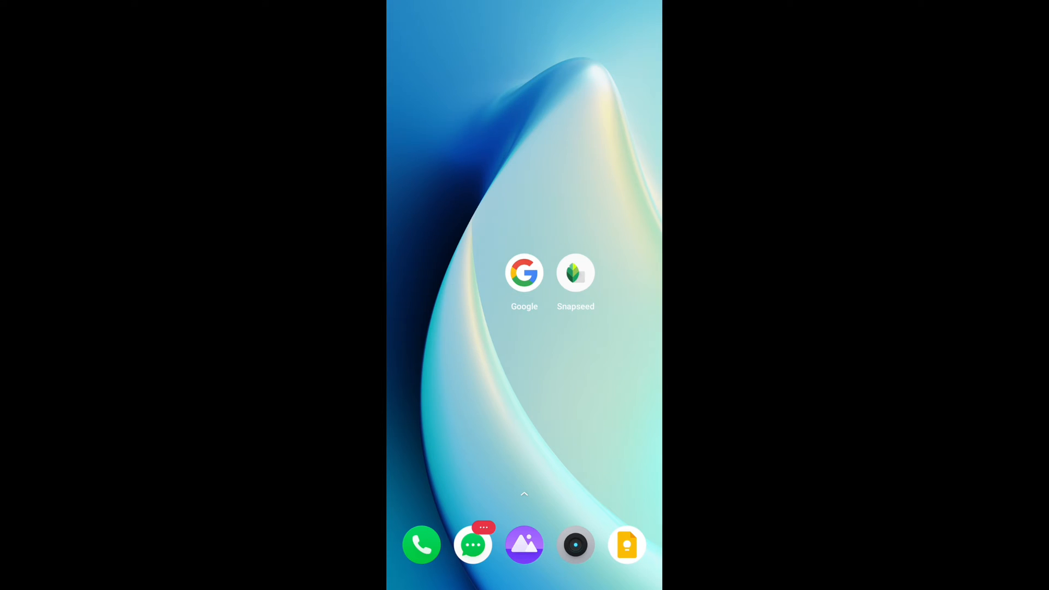
Search Google for 'hugging face co' and open the Hugging Face website.
left_click(525, 272)
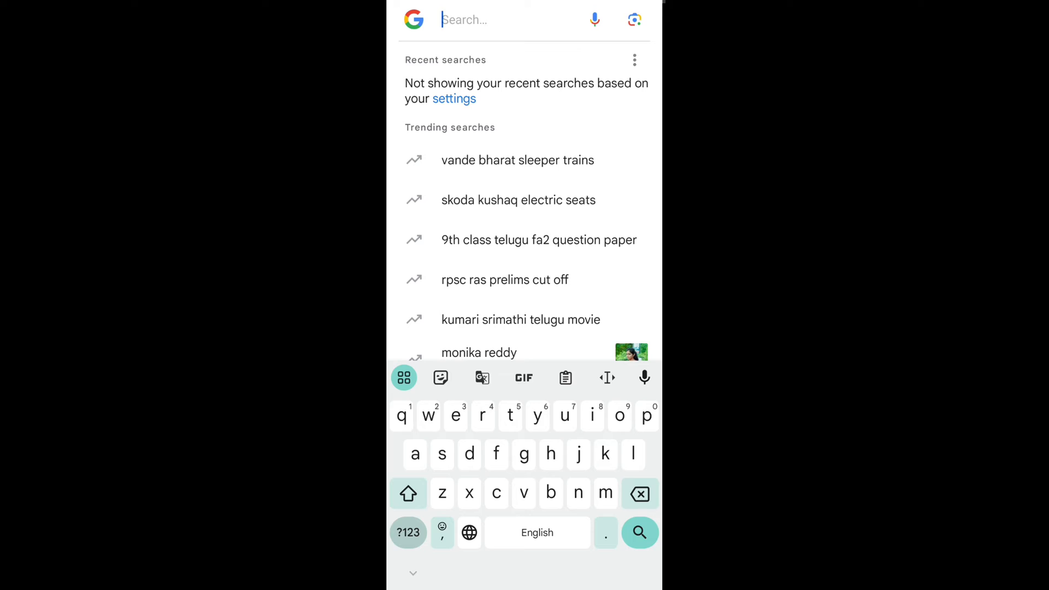
type("hugging face c")
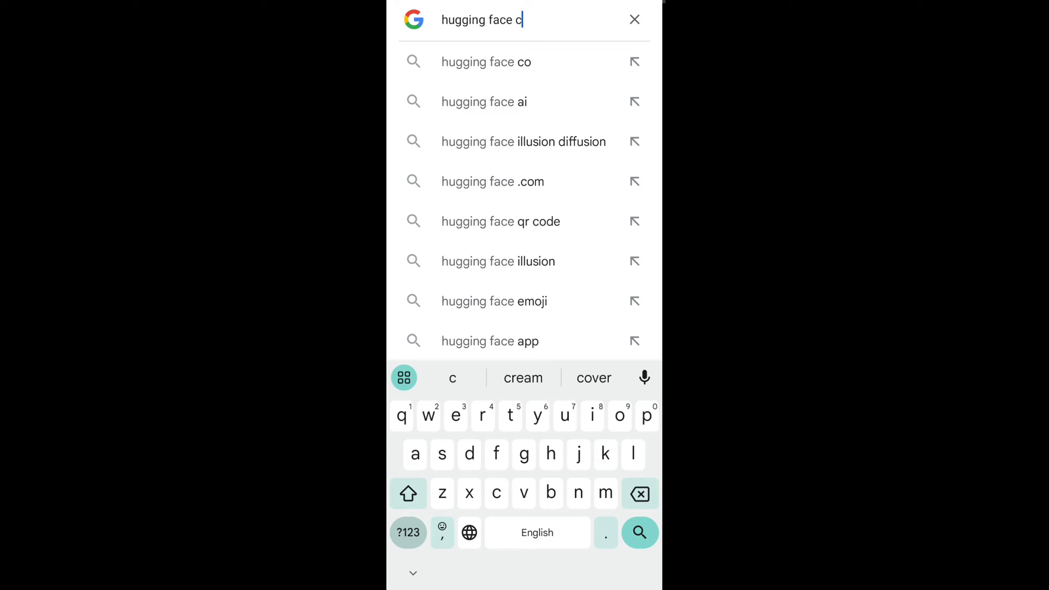
left_click(485, 61)
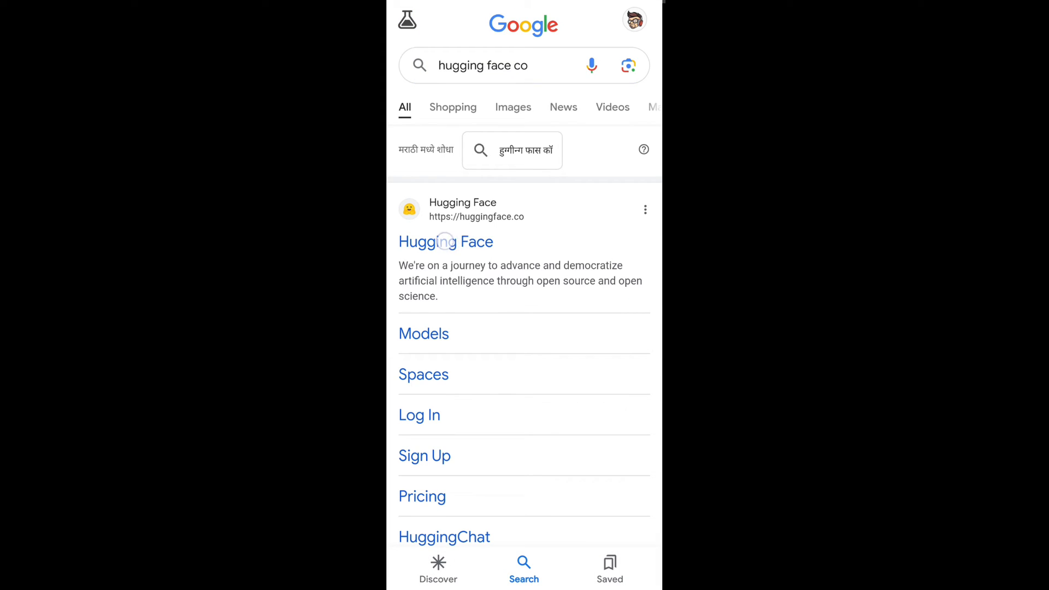
left_click(445, 241)
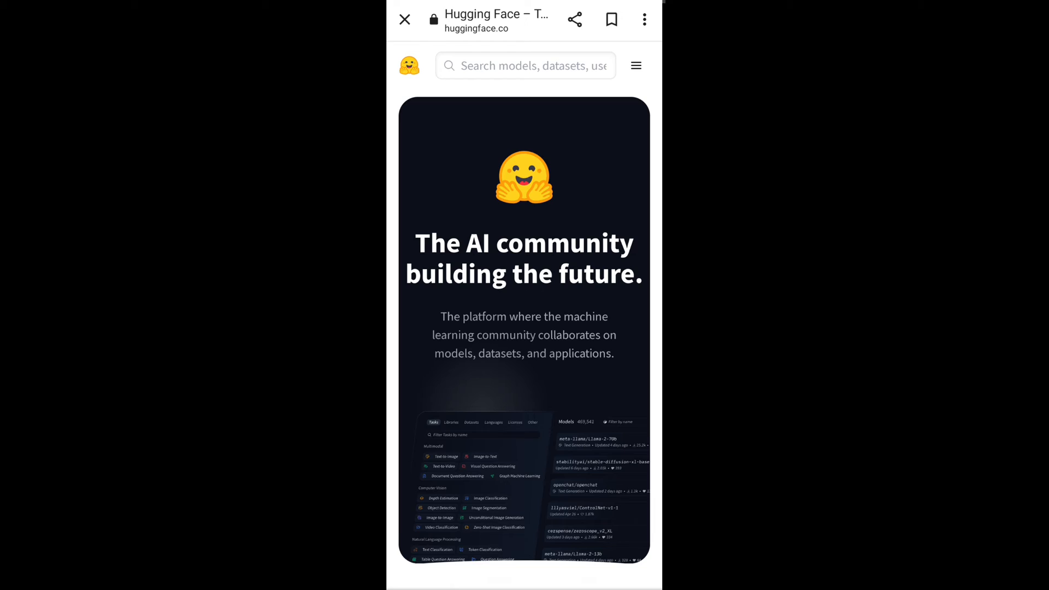
Scroll to the trending Spaces and open the IllusionDiffusion space.
scroll("down", 3)
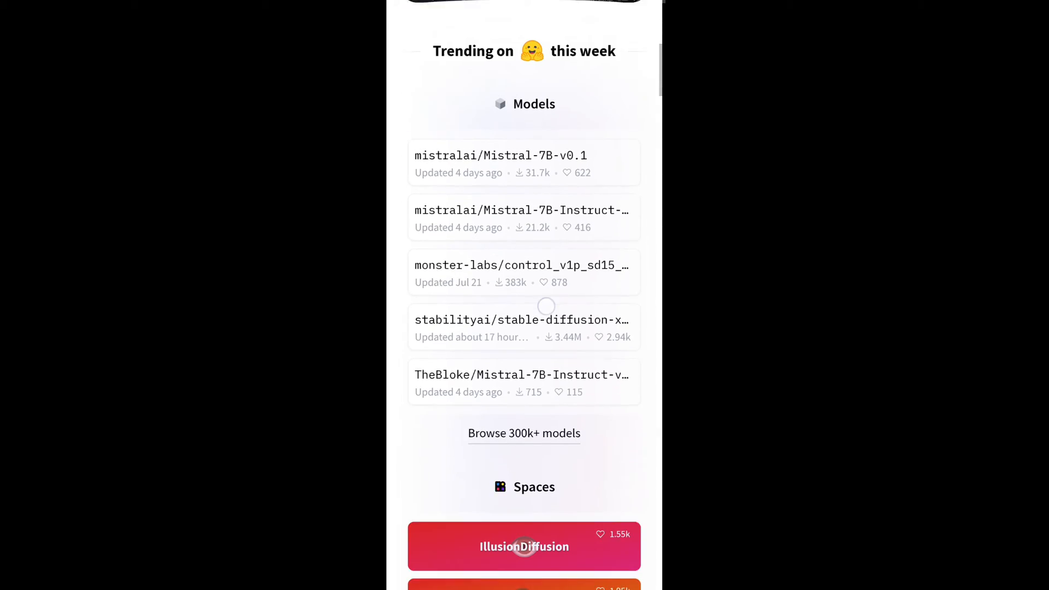
scroll("down", 3)
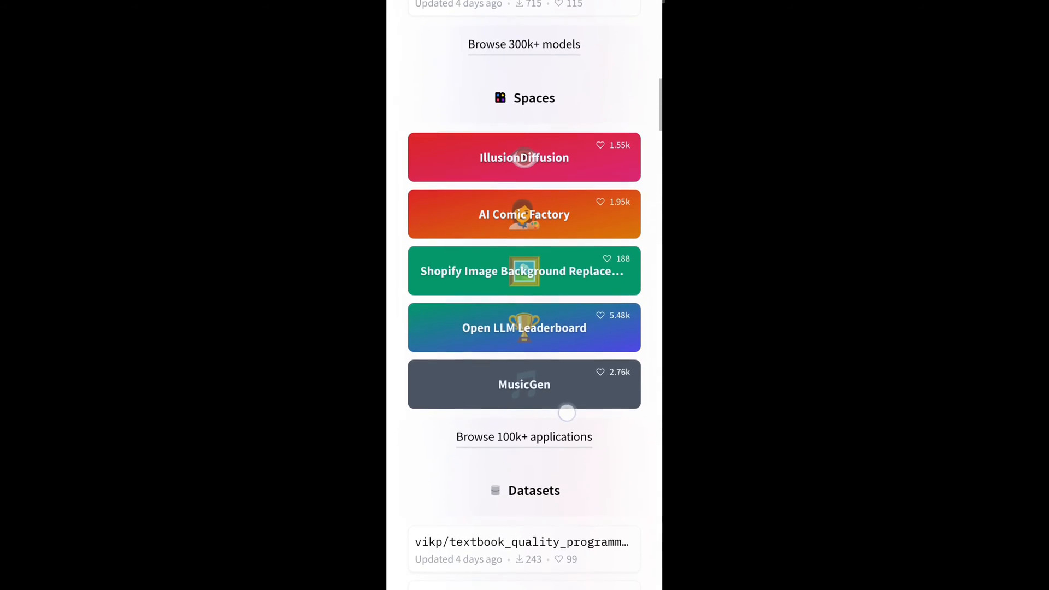
scroll("down", 3)
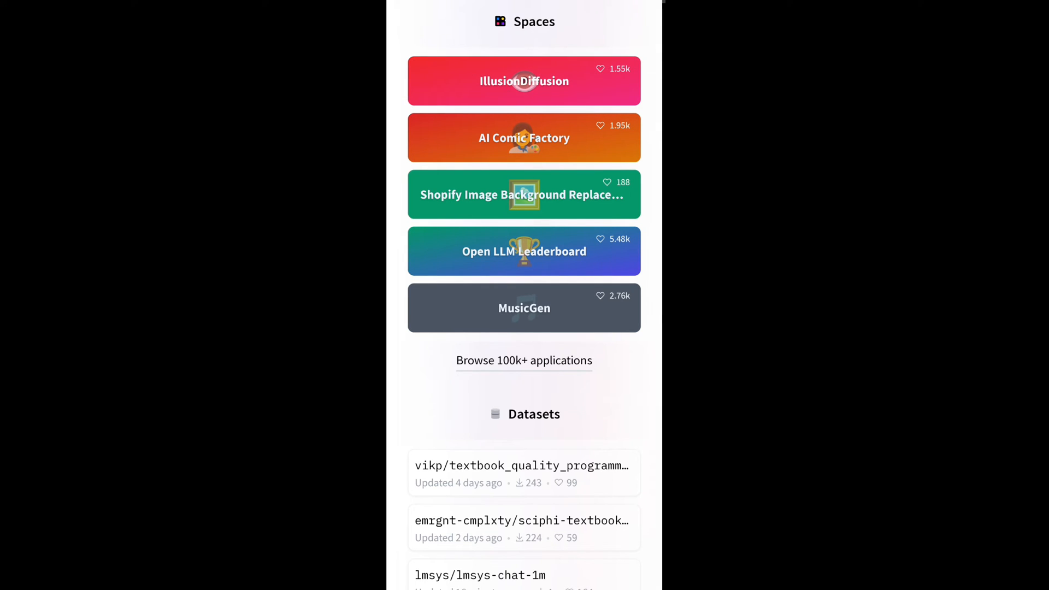
left_click(523, 81)
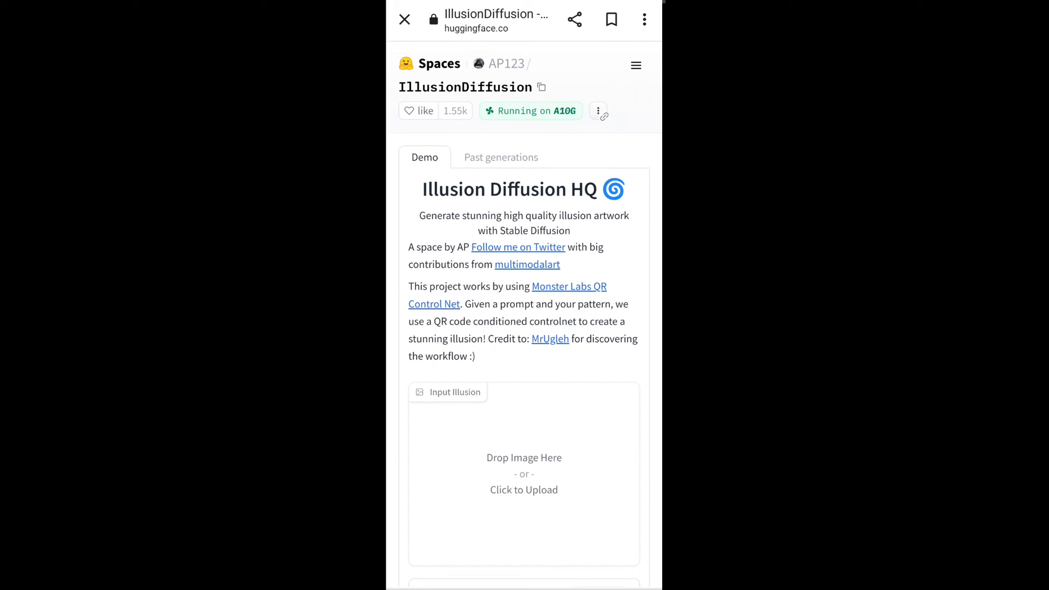
With the portrait as input illusion, raise the illusion strength from 0.8 to about 1.1.
scroll("down", 3)
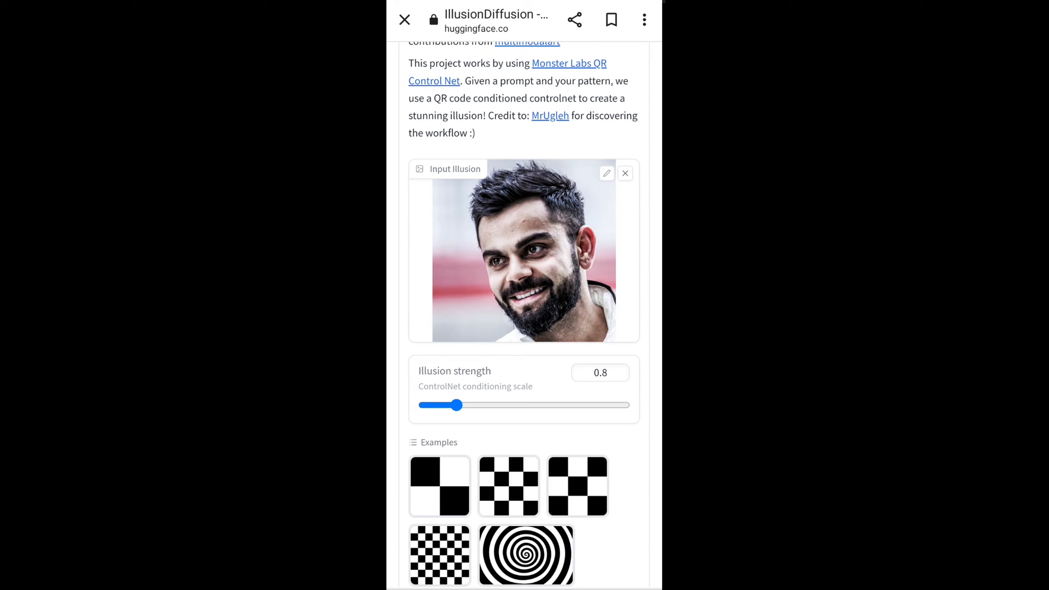
left_click_drag(458, 405, 469, 404)
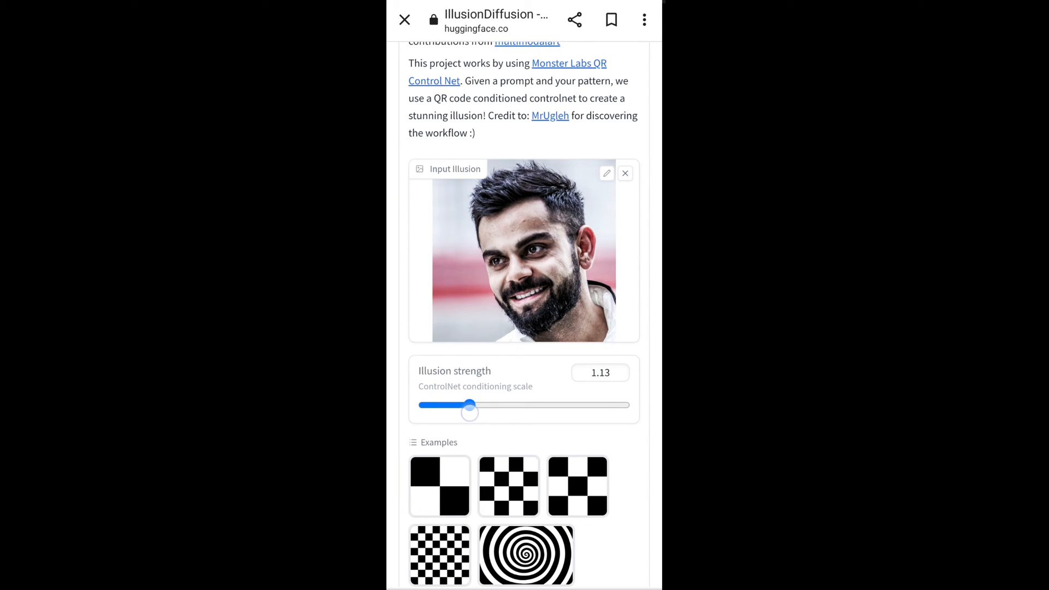
left_click_drag(469, 411, 465, 404)
type("G")
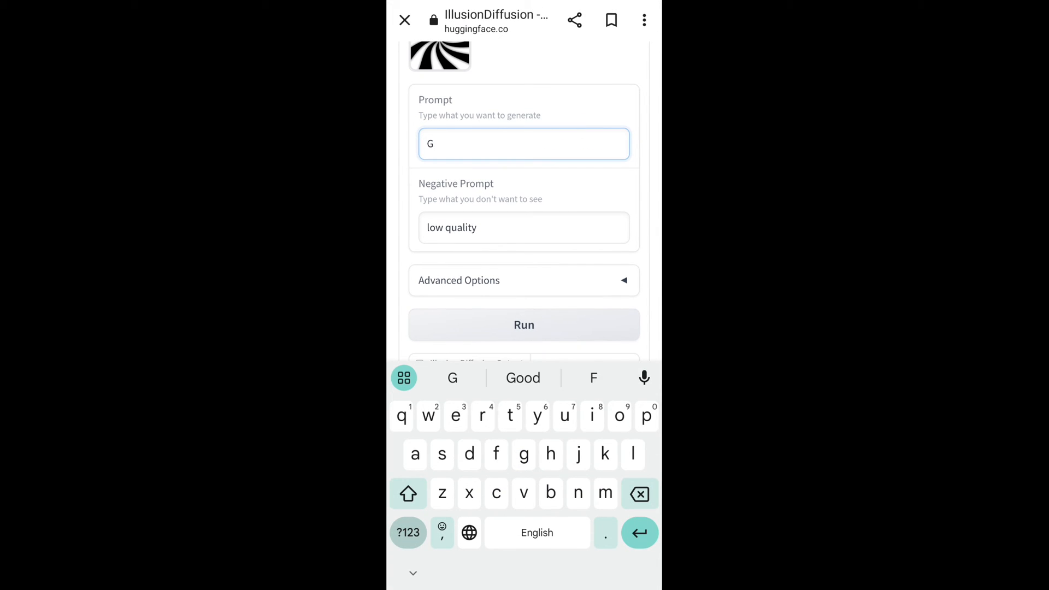
Enter the prompt 'Grass,cow,ship,trees' and run the illusion generation.
type("rass,cow,ship,t")
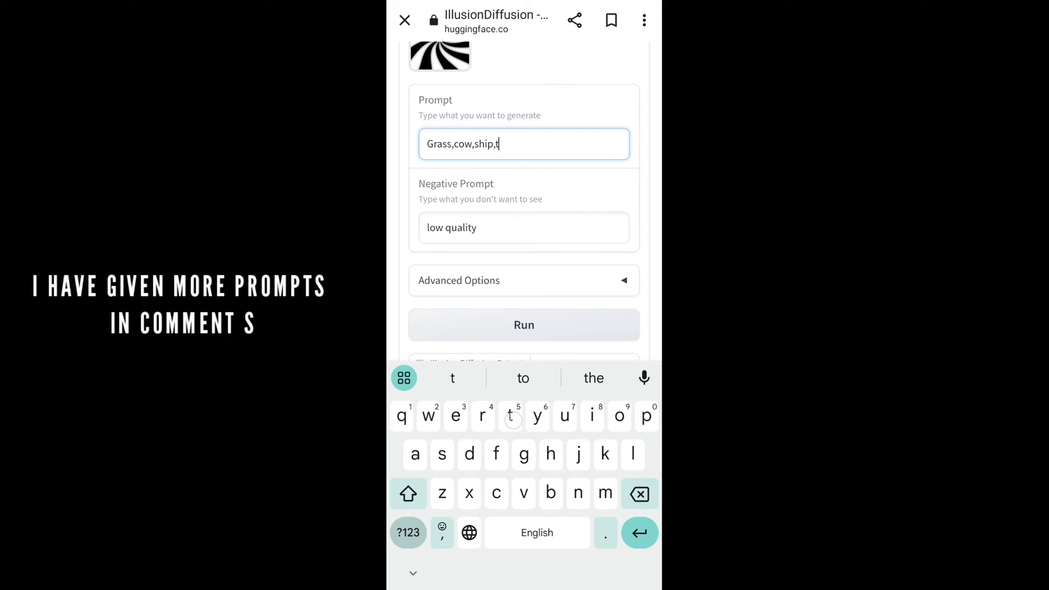
type("rees")
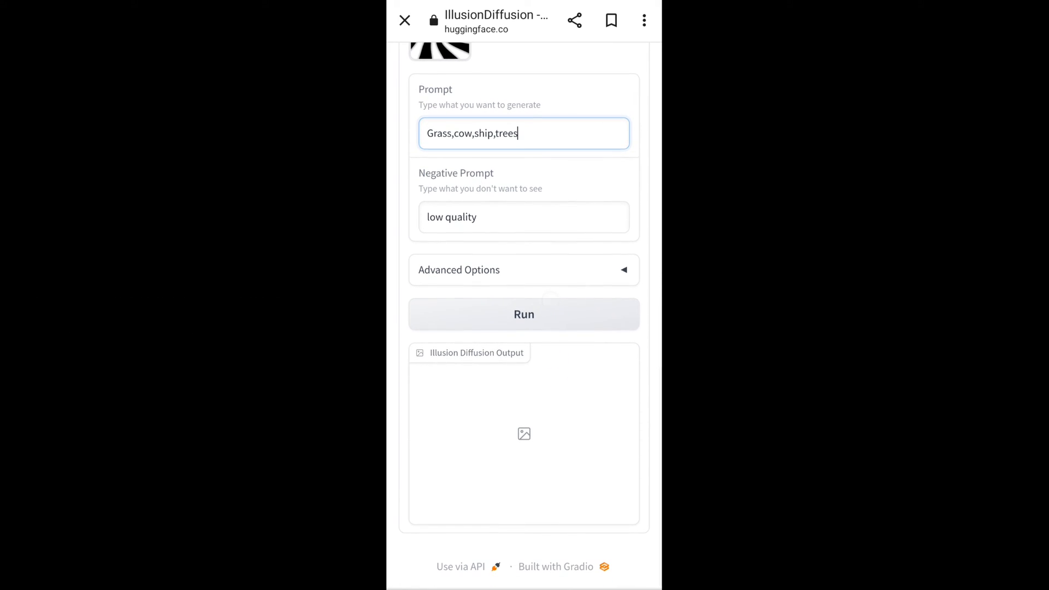
left_click(523, 314)
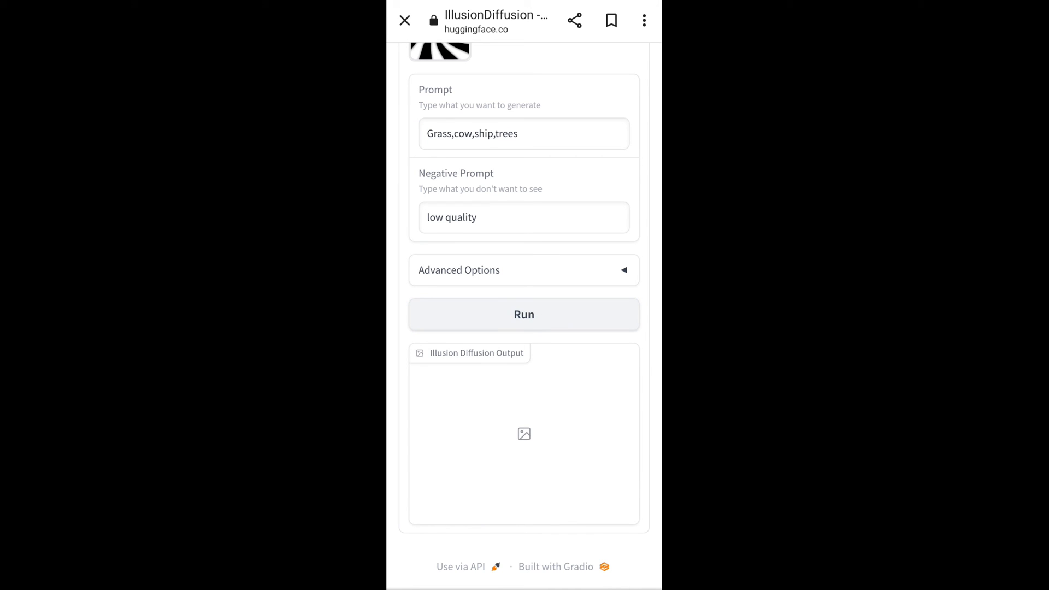
left_click(523, 315)
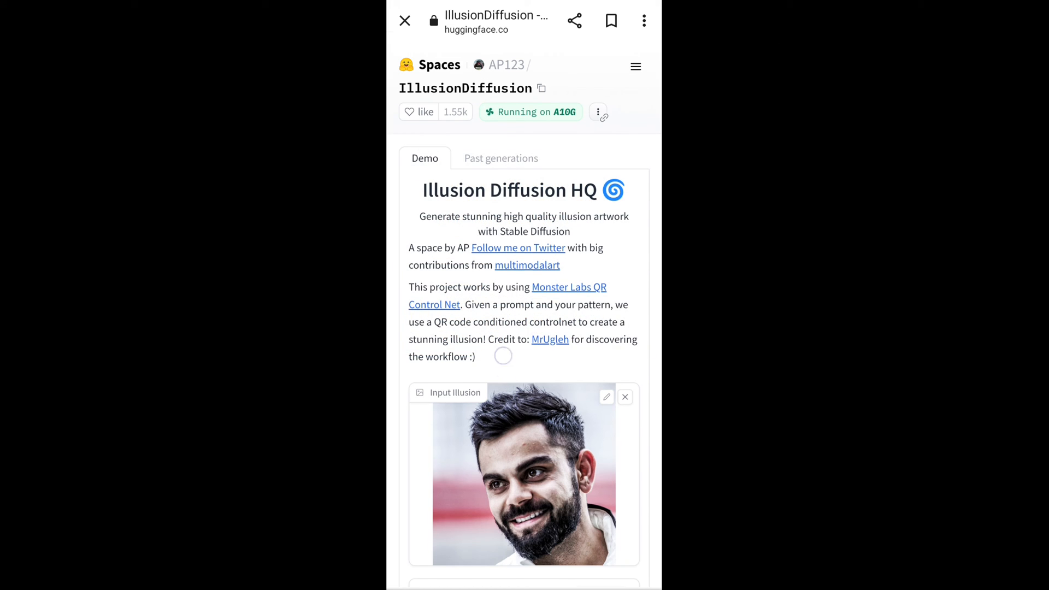
Scroll to the output of cows grazing under a large tree and confirm downloading it.
scroll("down", 3)
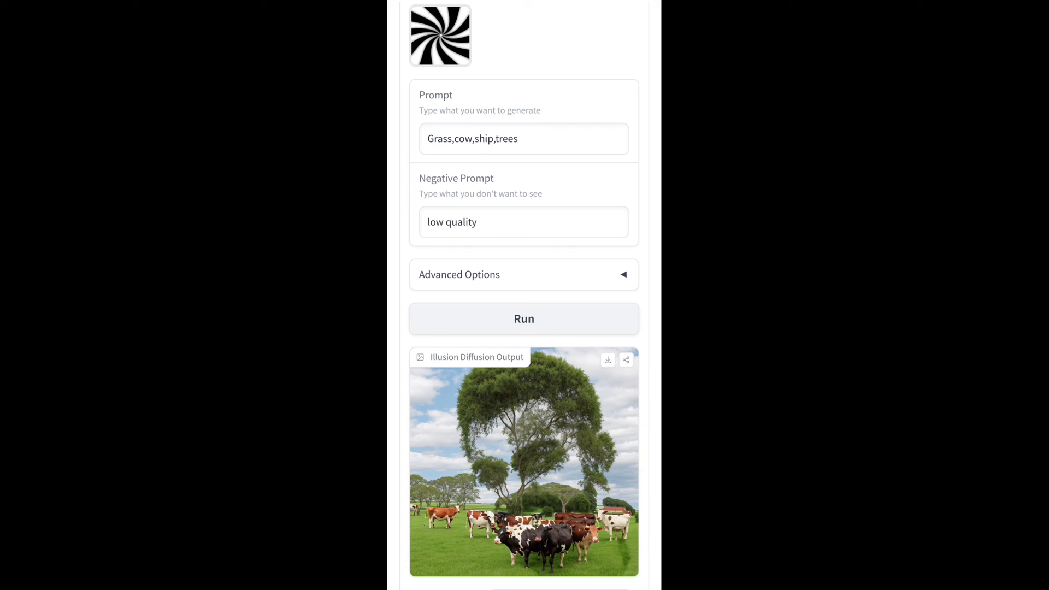
scroll("down", 3)
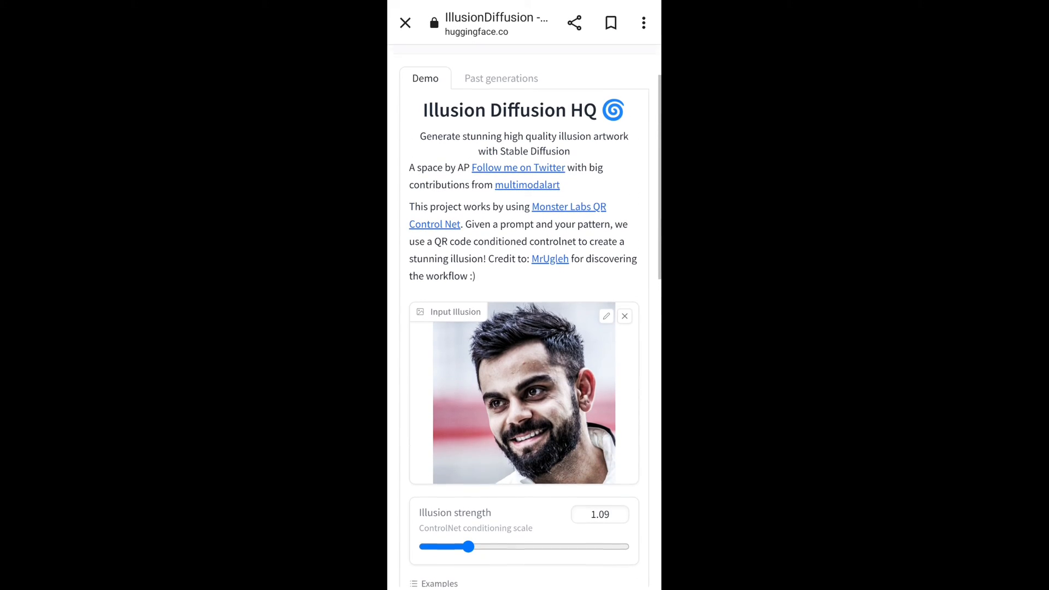
scroll("down", 3)
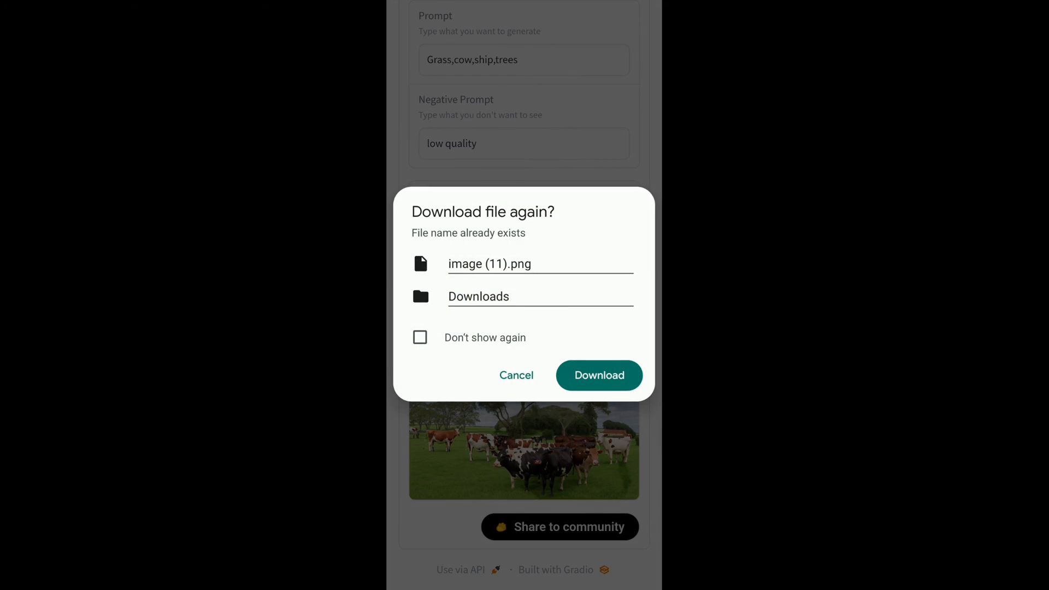
left_click(598, 375)
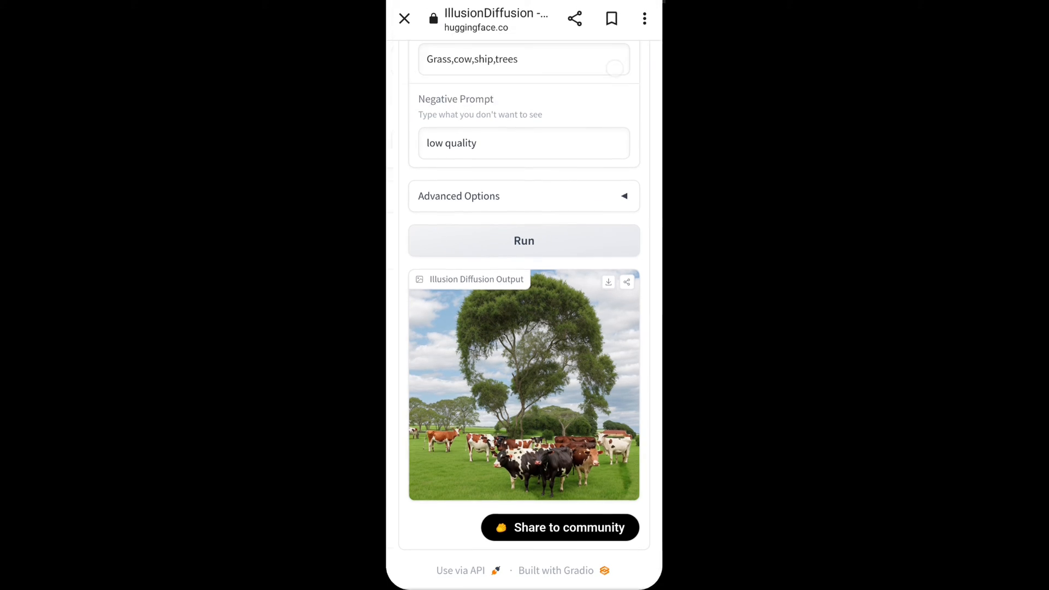